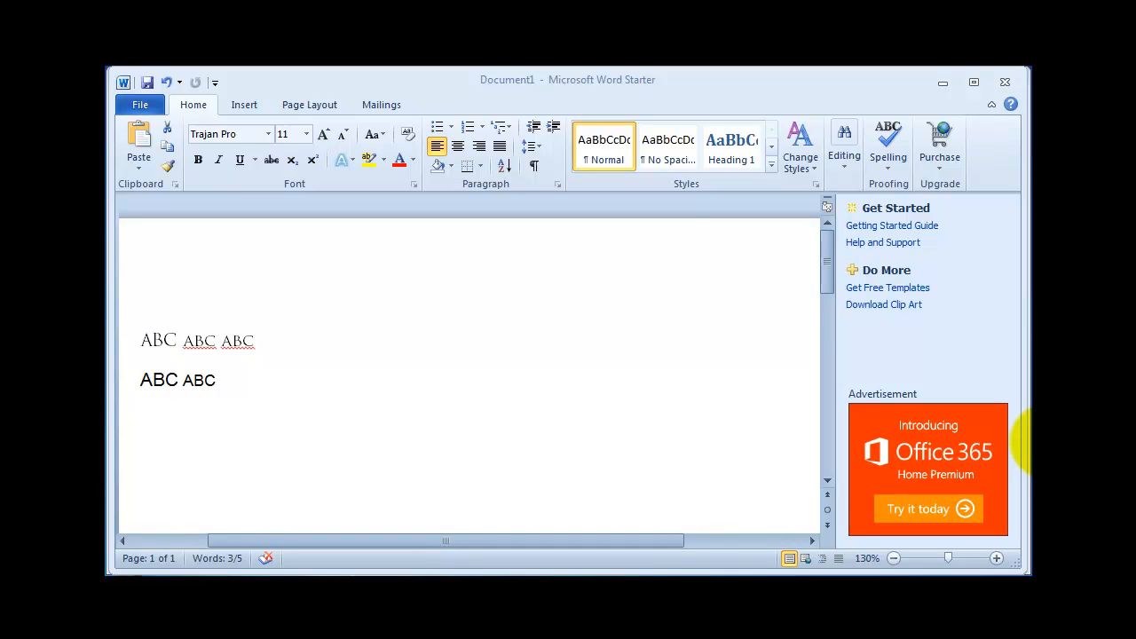
pyautogui.moveTo(407, 348)
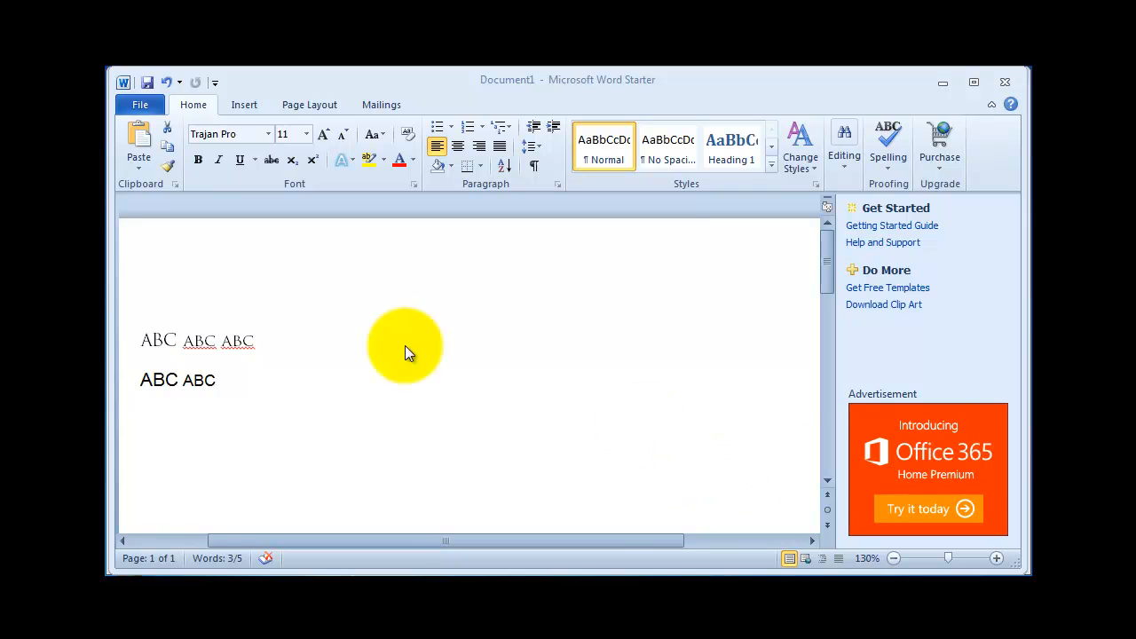
pyautogui.moveTo(256, 346)
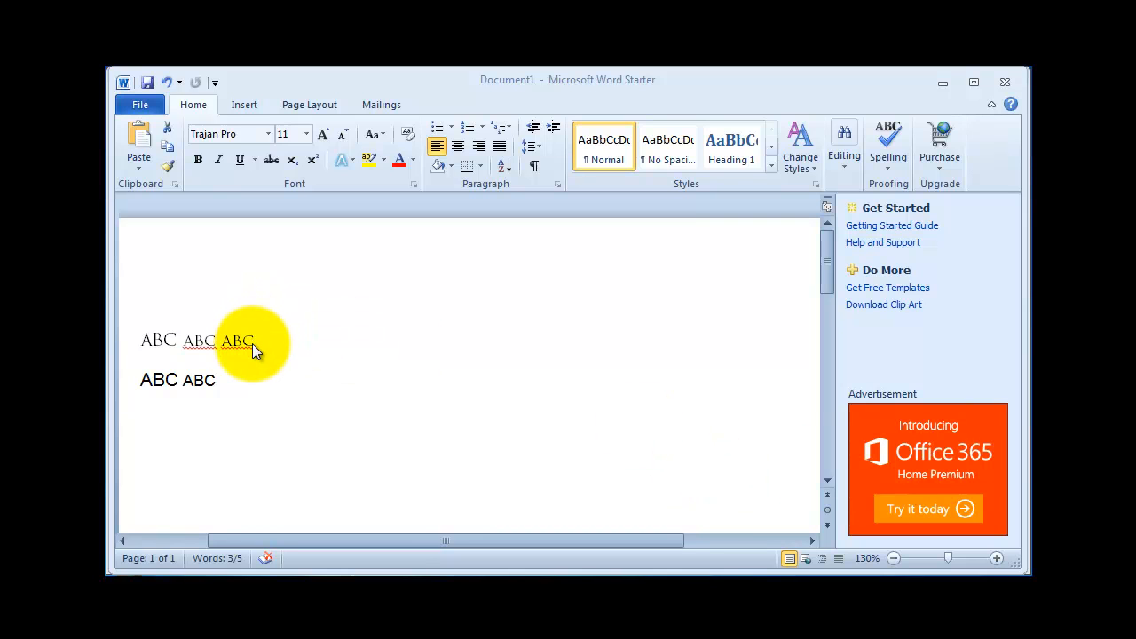
# Select the small-caps ABC samples in the Arial and Trajan Pro lines for comparison
pyautogui.moveTo(140, 341); pyautogui.dragTo(266, 341)
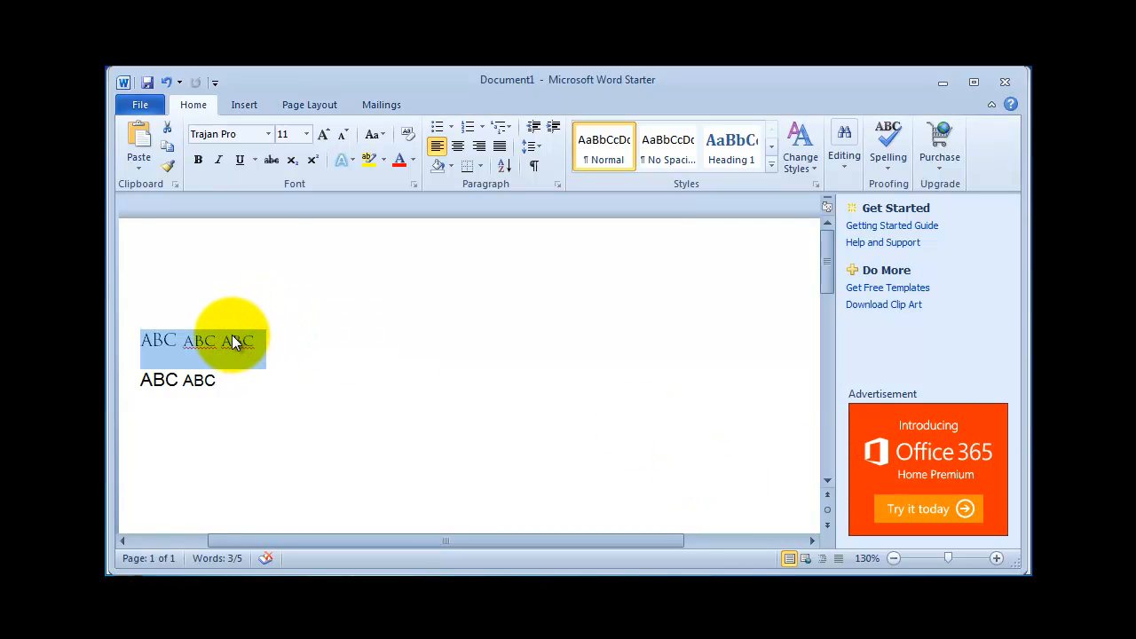
pyautogui.moveTo(245, 362)
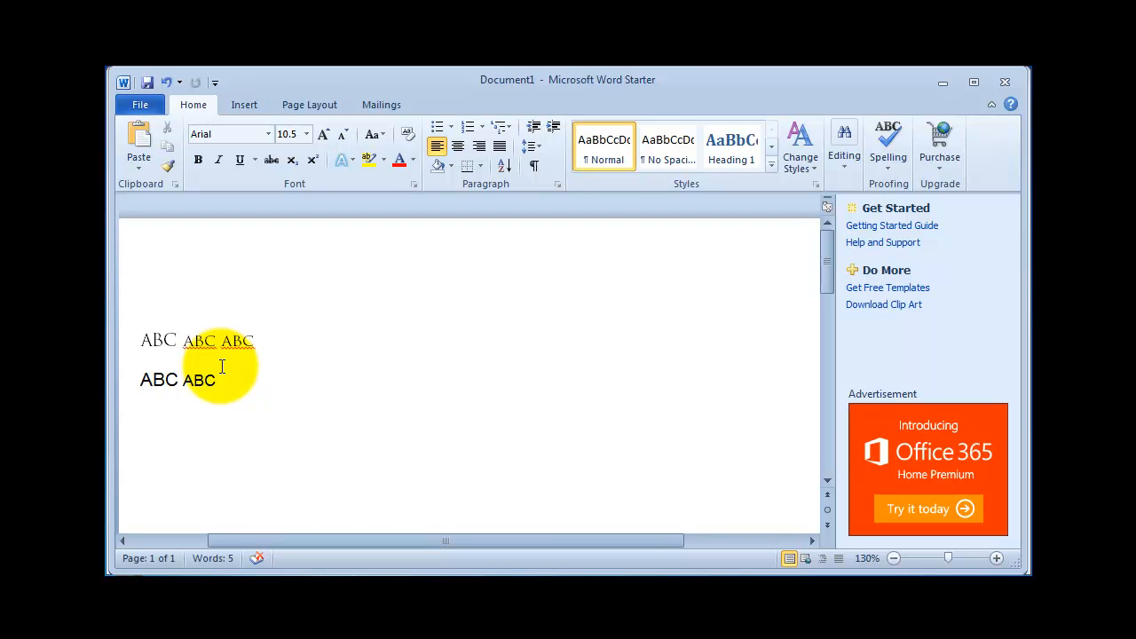
pyautogui.click(217, 380)
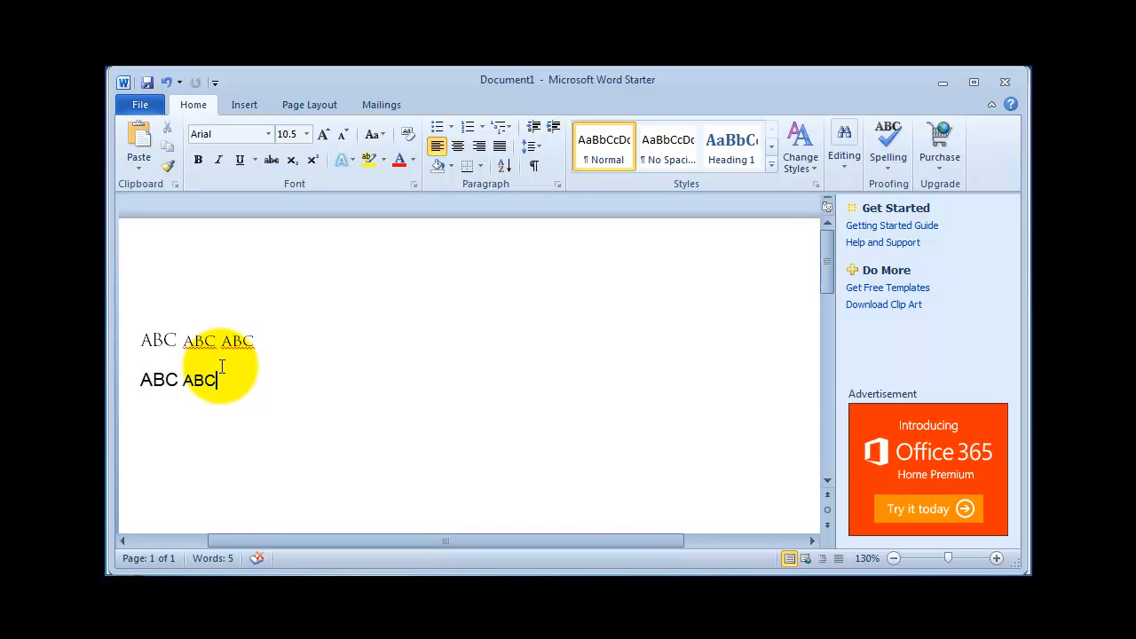
pyautogui.moveTo(227, 355)
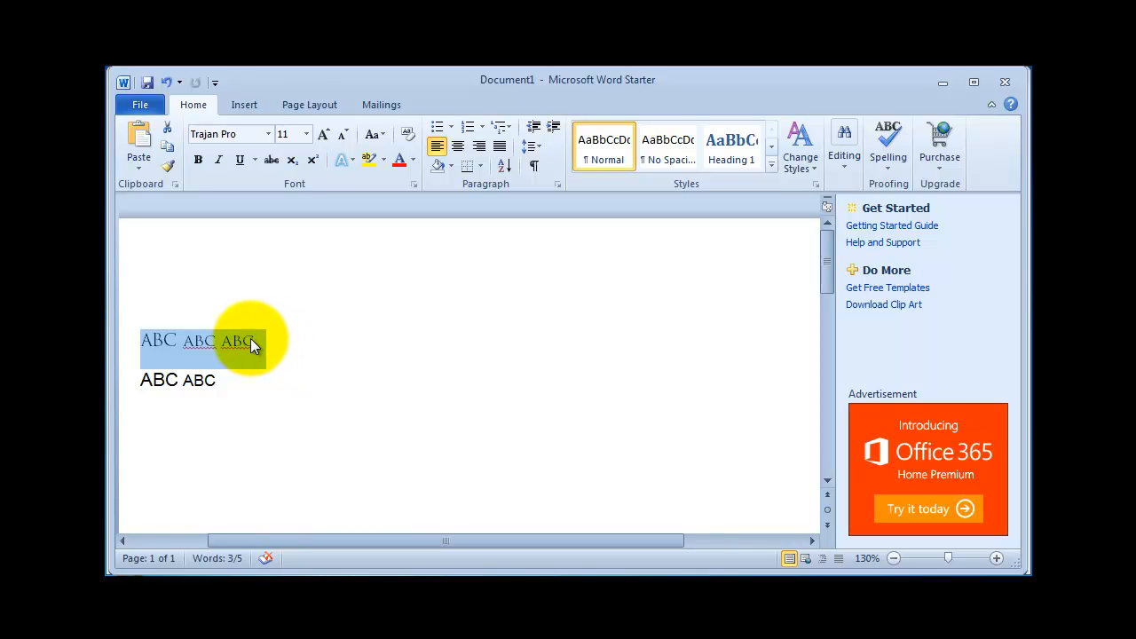
pyautogui.click(255, 341)
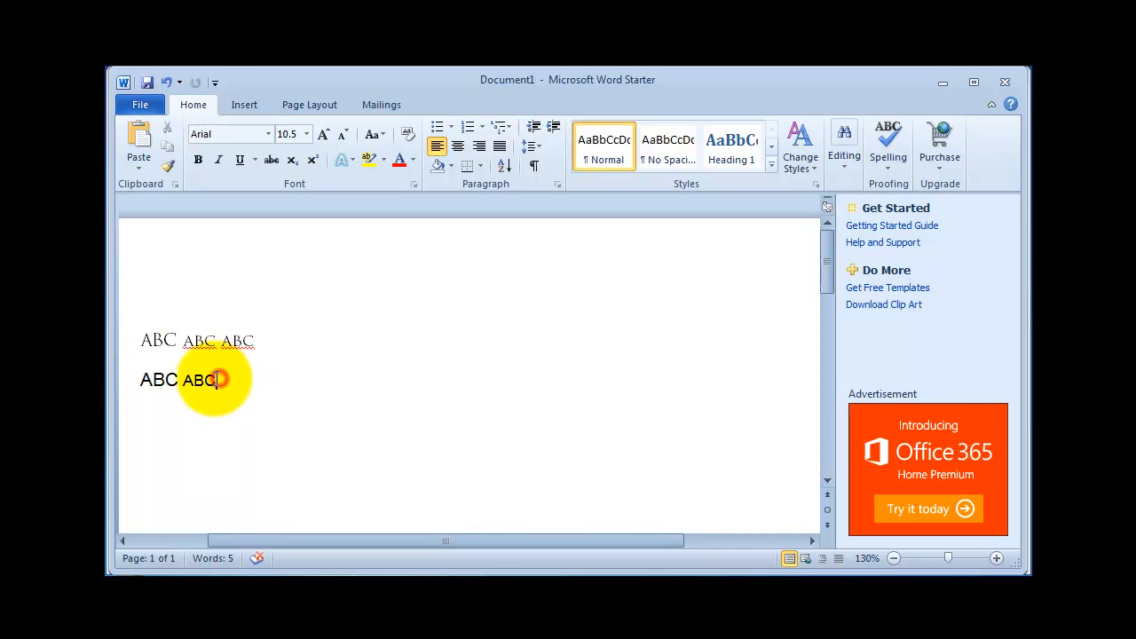
pyautogui.doubleClick(197, 380)
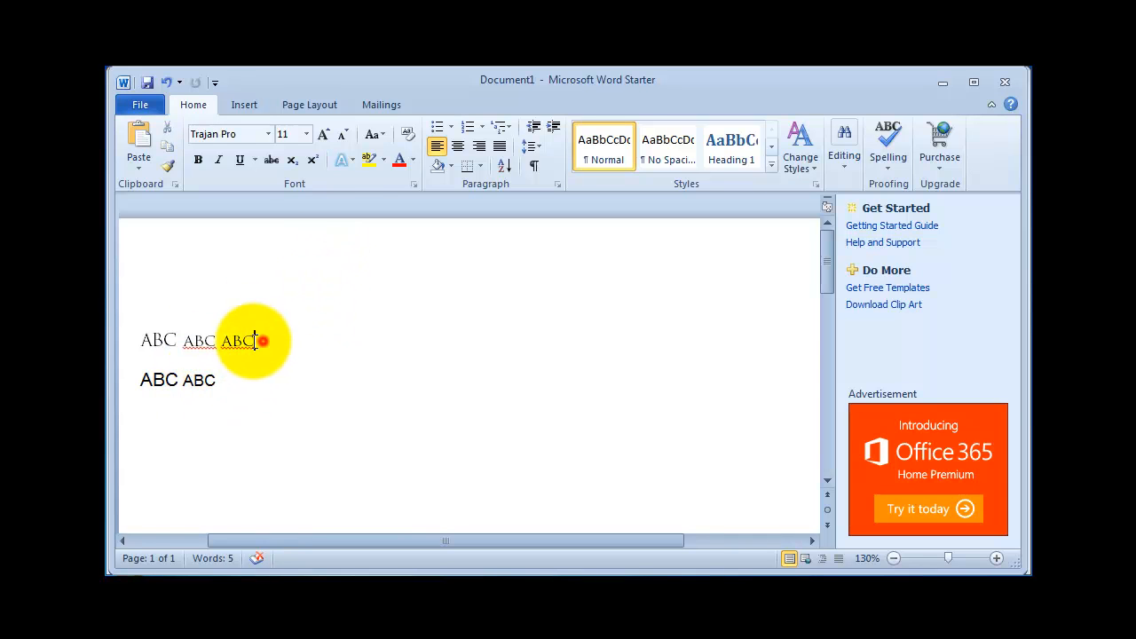
pyautogui.moveTo(258, 341); pyautogui.dragTo(139, 341)
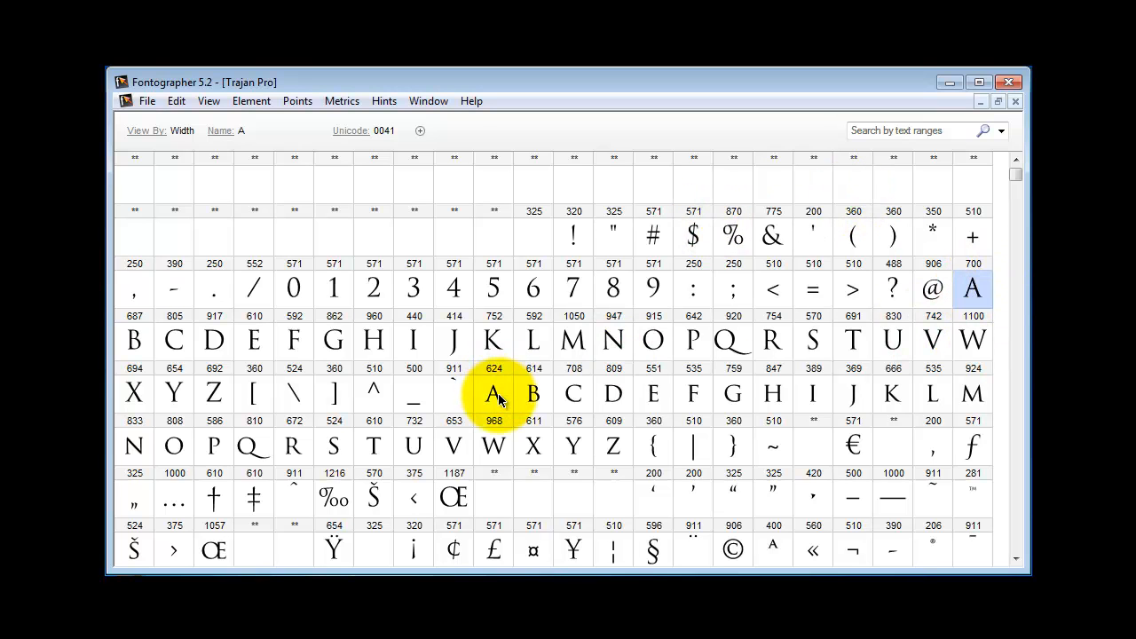
# Select Trajan Pro's small-cap glyphs, bring FreeSans forward and select its glyph slots
pyautogui.click(893, 394)
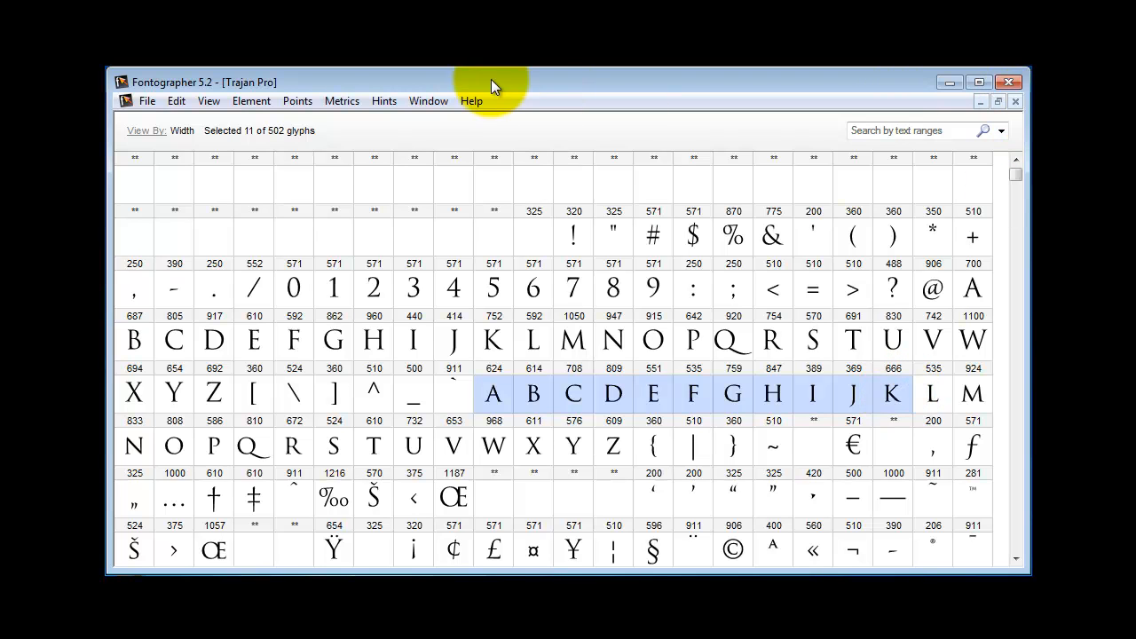
pyautogui.click(428, 99)
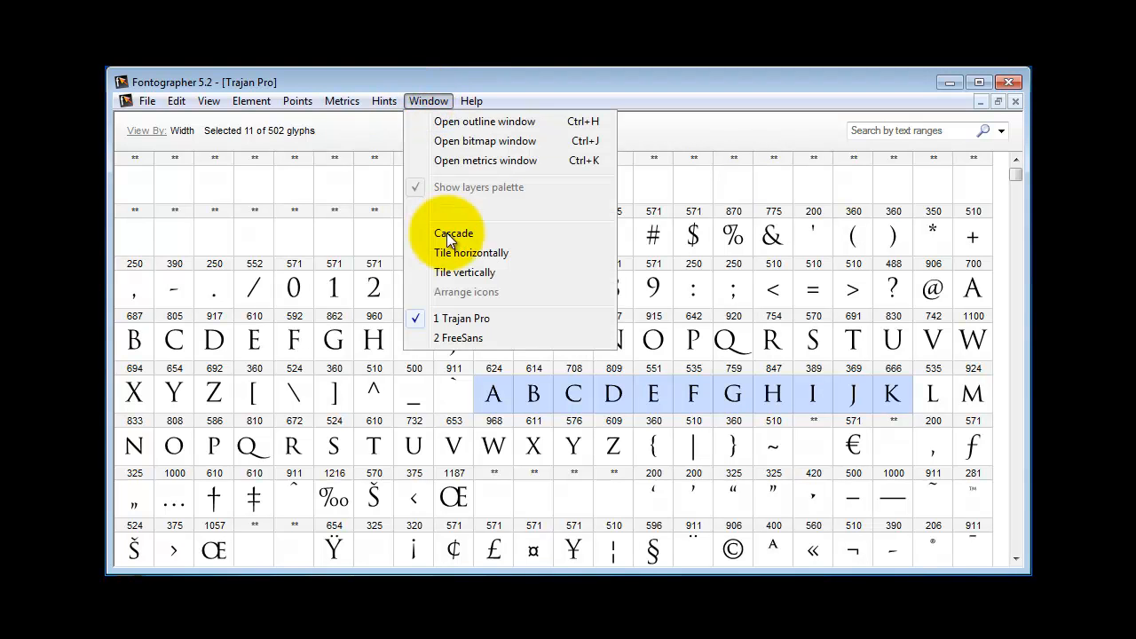
pyautogui.click(458, 337)
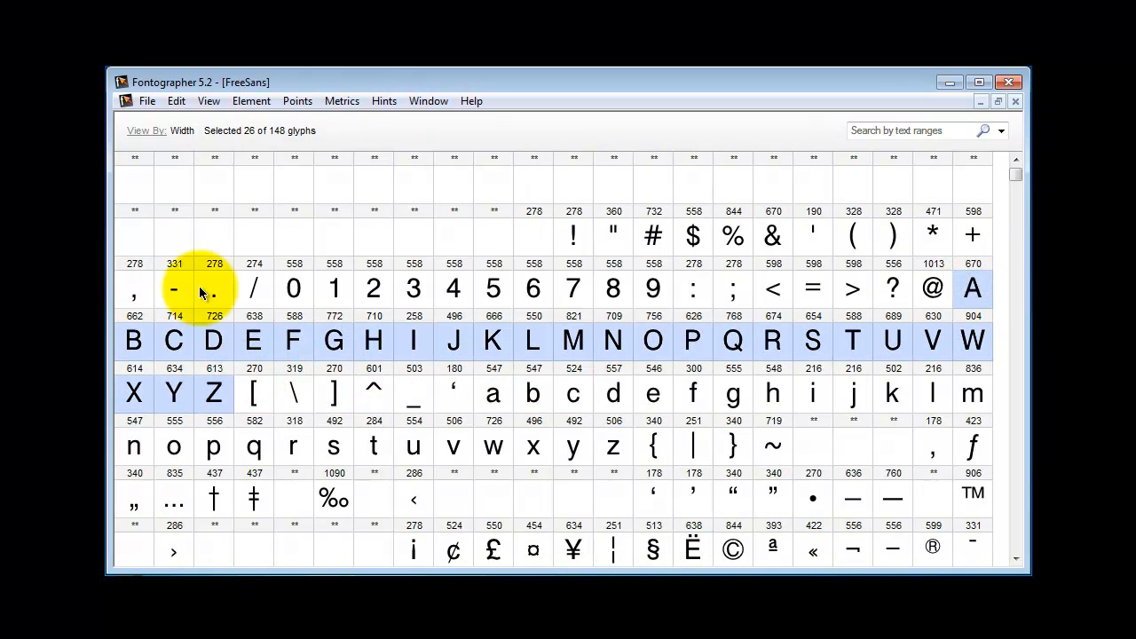
pyautogui.click(176, 100)
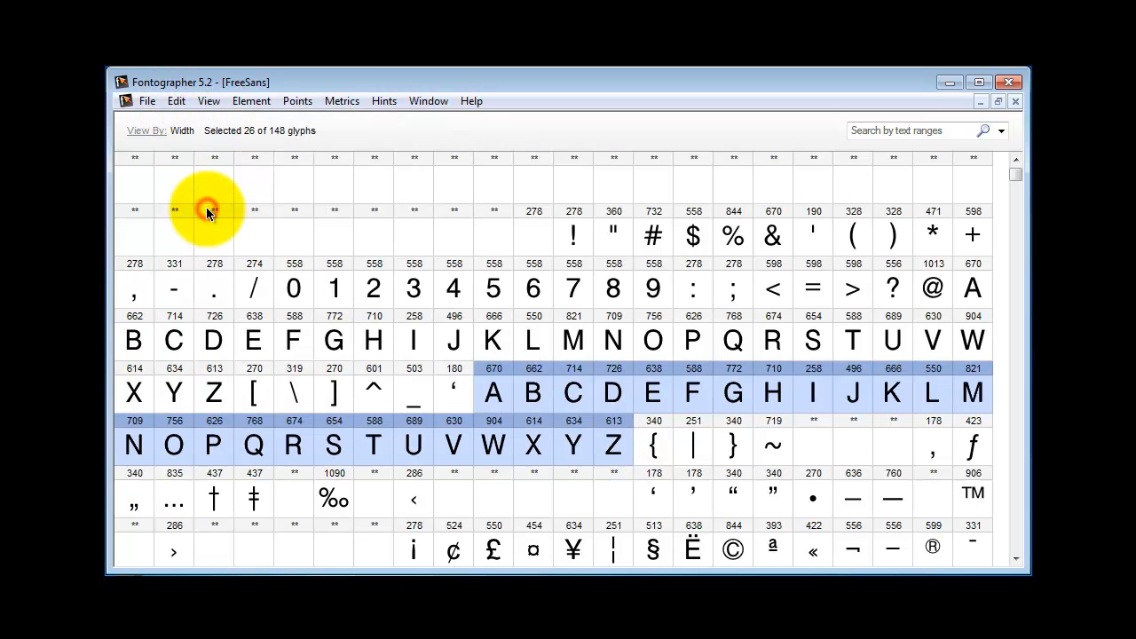
pyautogui.moveTo(287, 174)
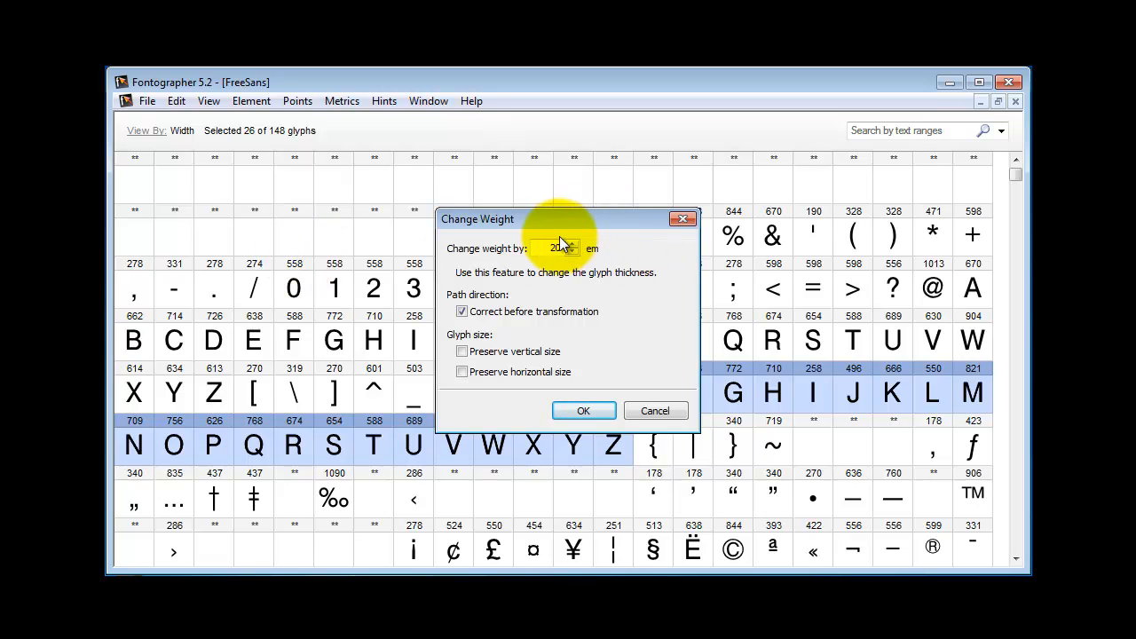
# Thicken the copied letters by 25 em units, preserving vertical and horizontal size
pyautogui.click(553, 249)
pyautogui.write('25')
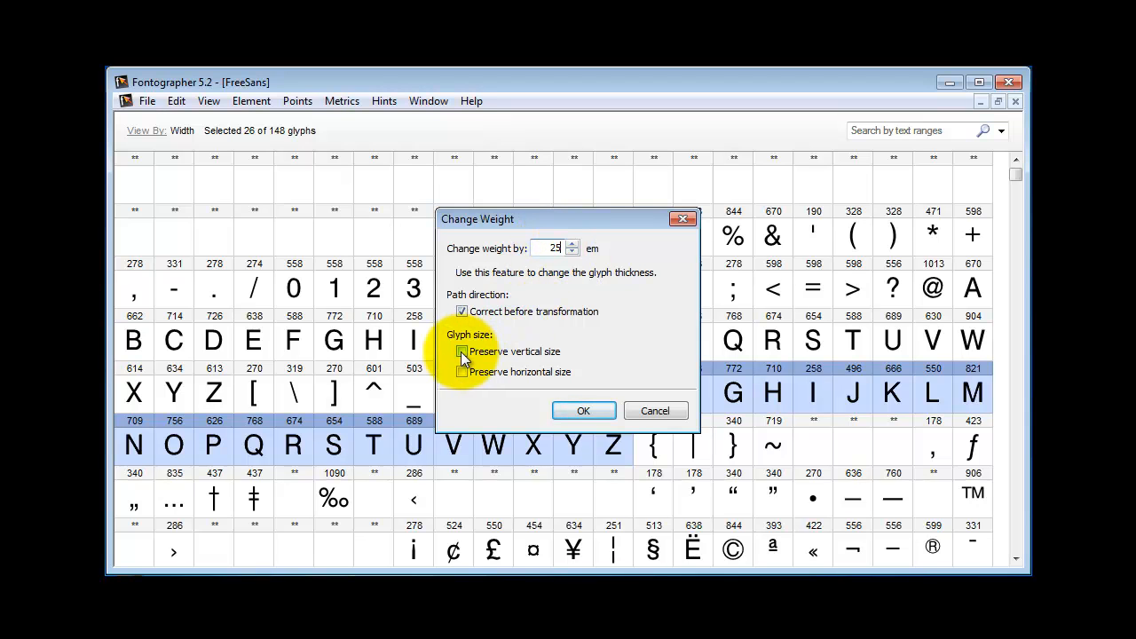
pyautogui.click(461, 352)
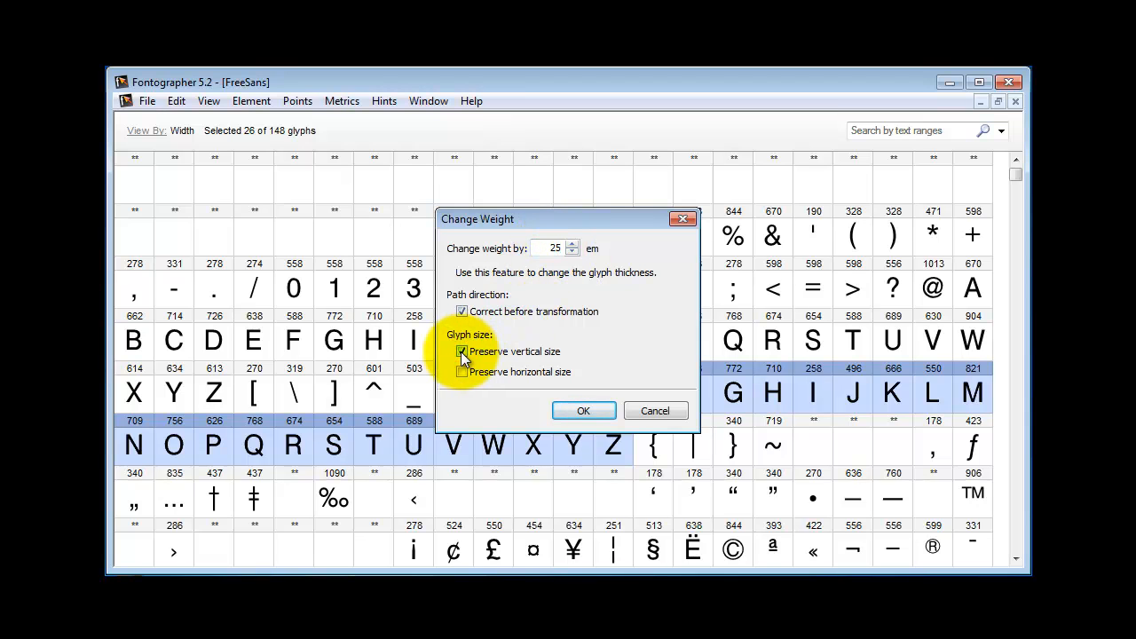
pyautogui.click(461, 372)
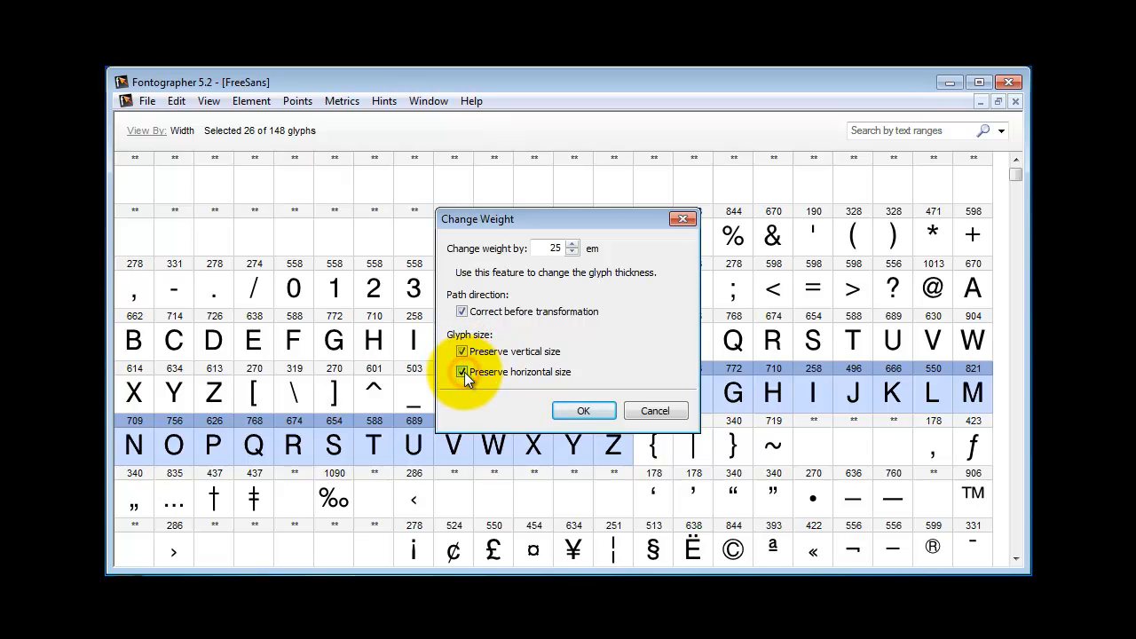
pyautogui.click(582, 410)
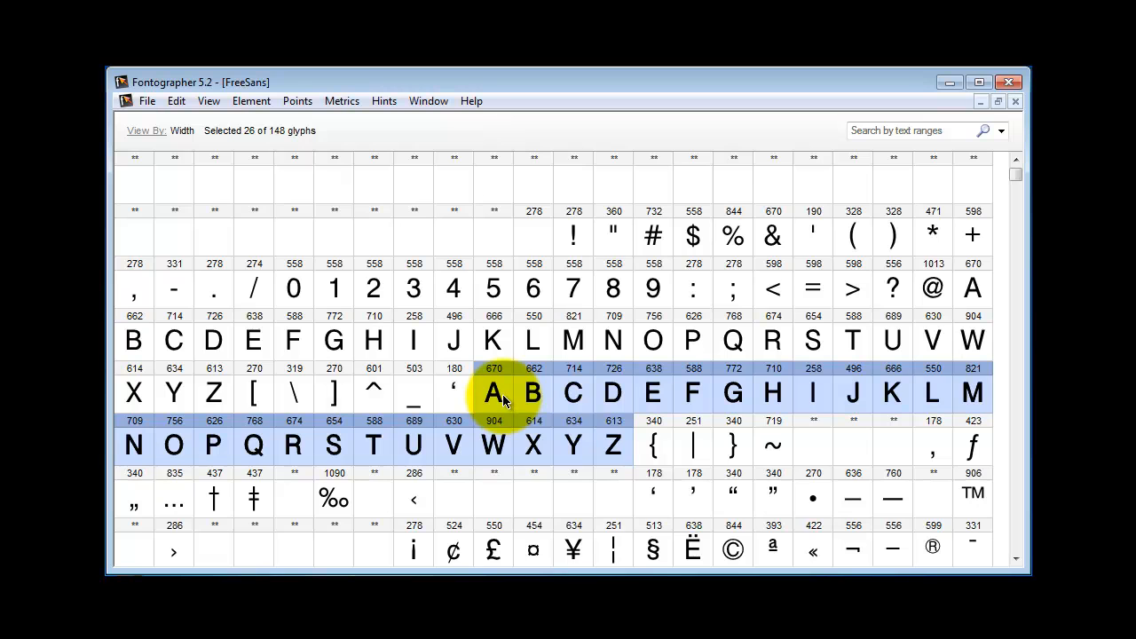
# Scale the A outline in slot a down with a percentage Scale transform
pyautogui.doubleClick(494, 392)
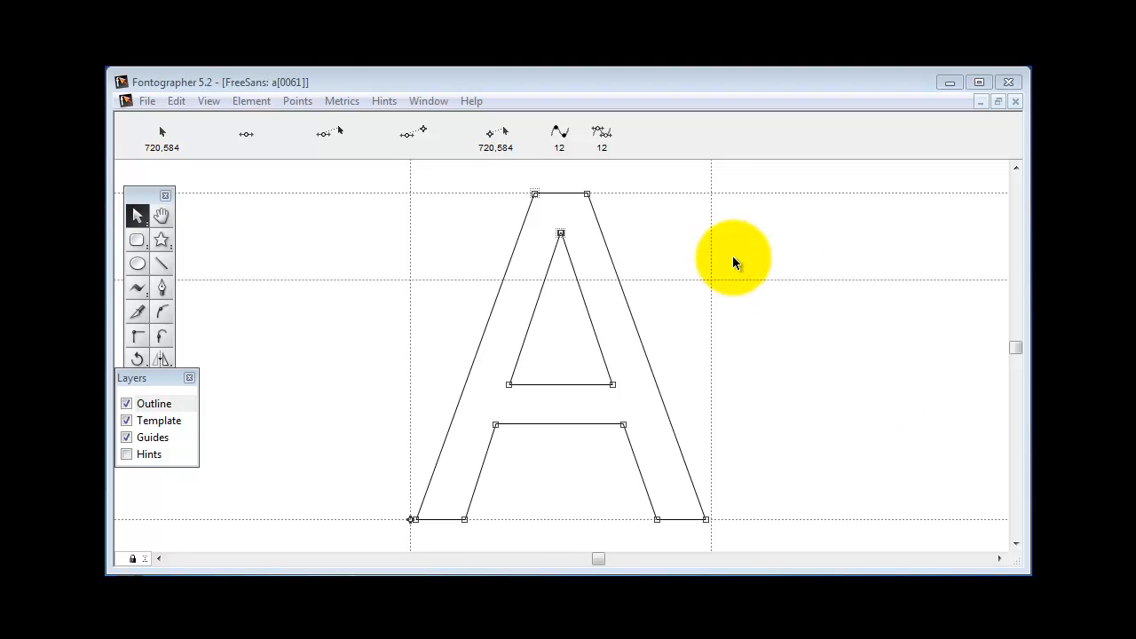
pyautogui.moveTo(738, 286)
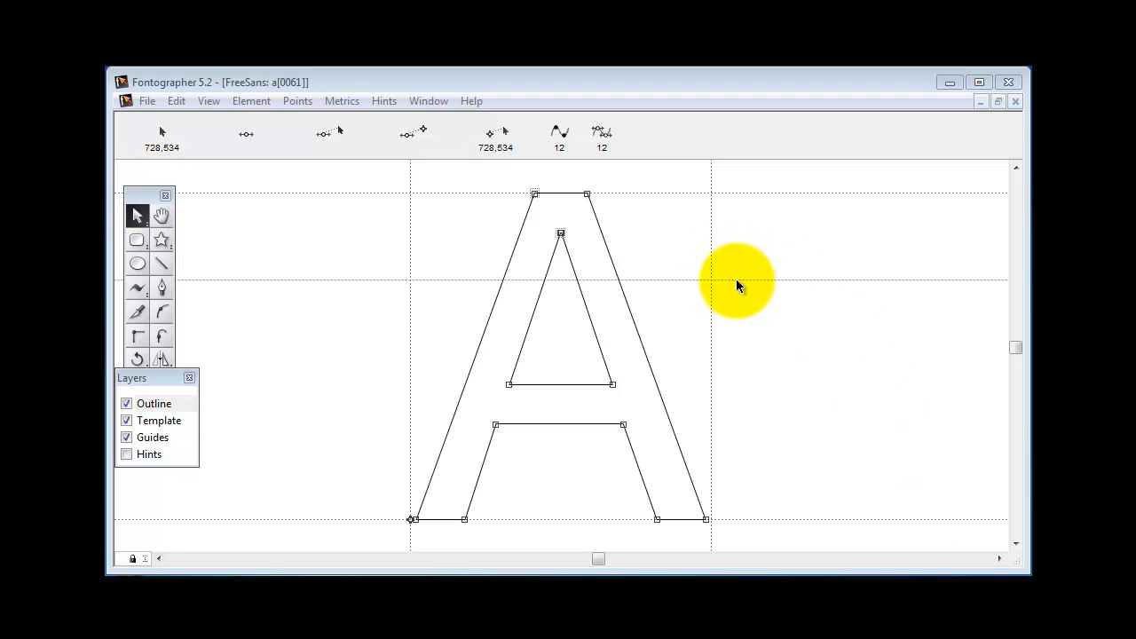
pyautogui.moveTo(534, 194)
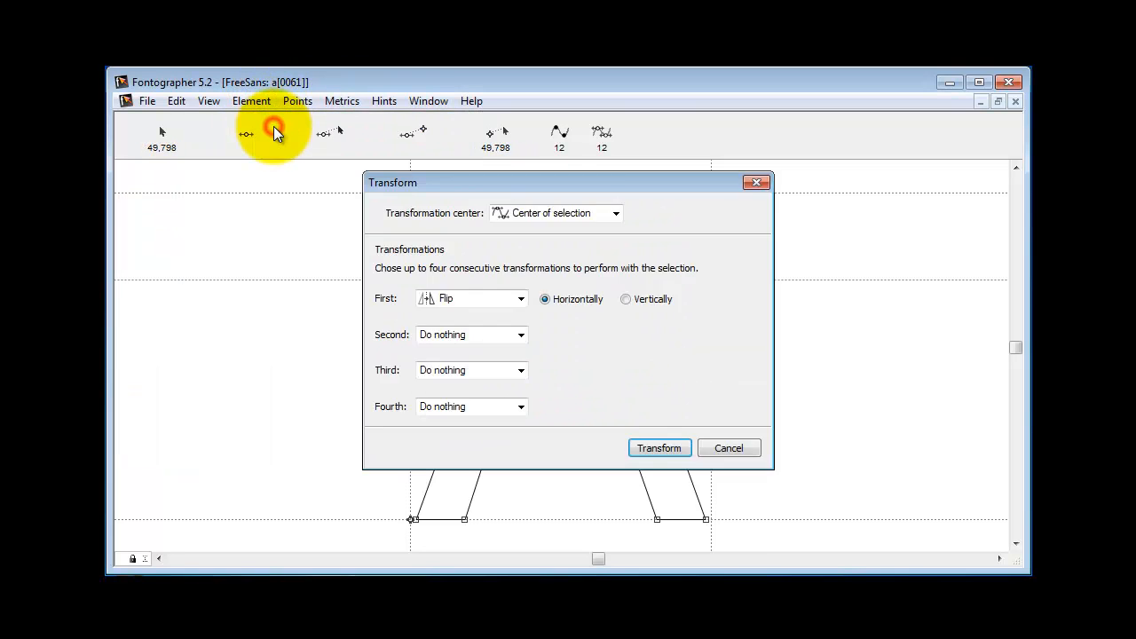
pyautogui.click(659, 448)
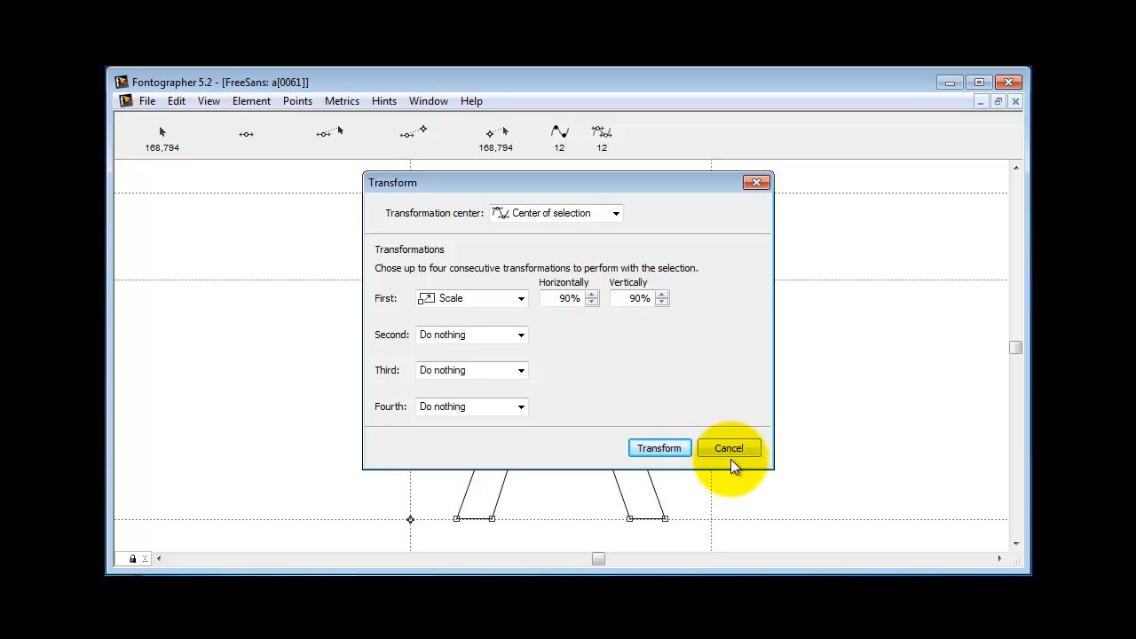
pyautogui.click(728, 448)
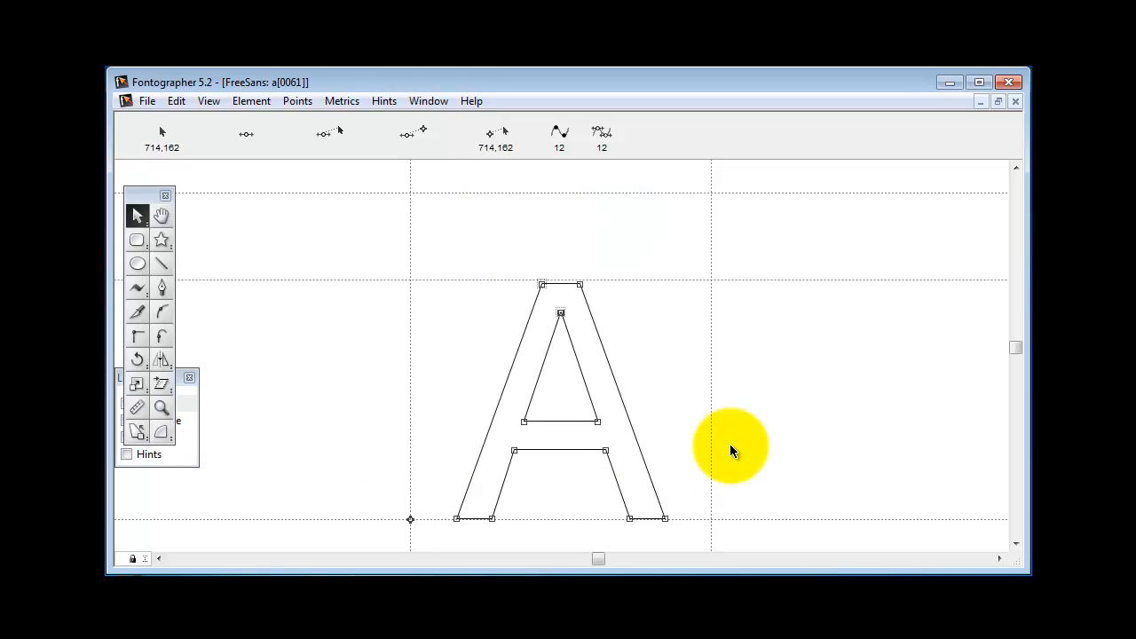
pyautogui.moveTo(671, 358)
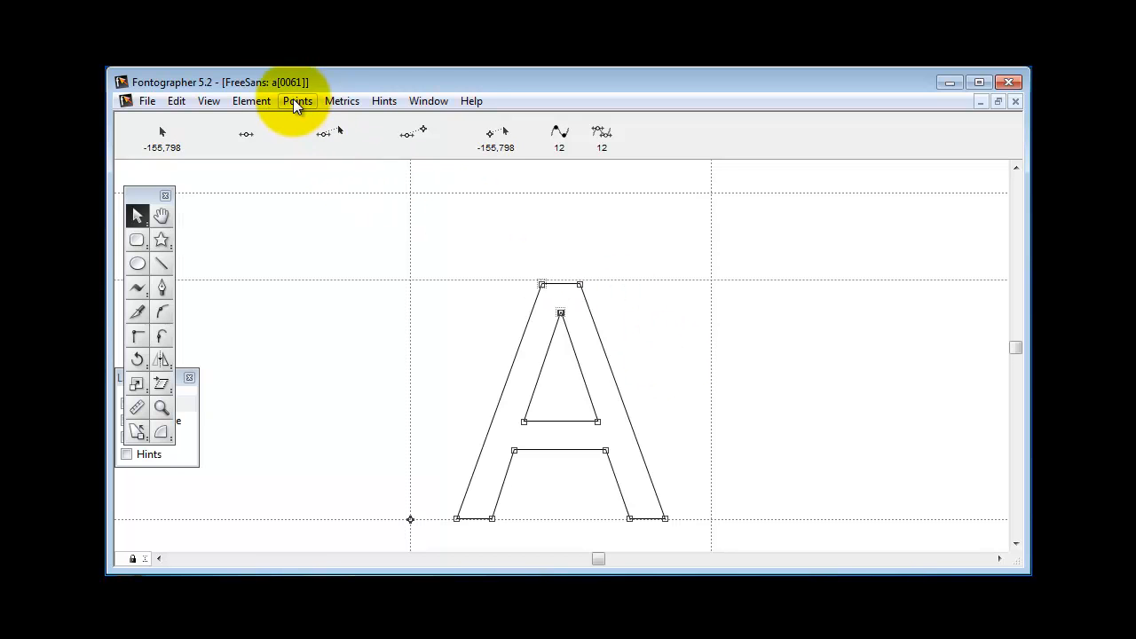
# Show the scaled A in slot a as a solid filled preview via the Element commands
pyautogui.click(252, 100)
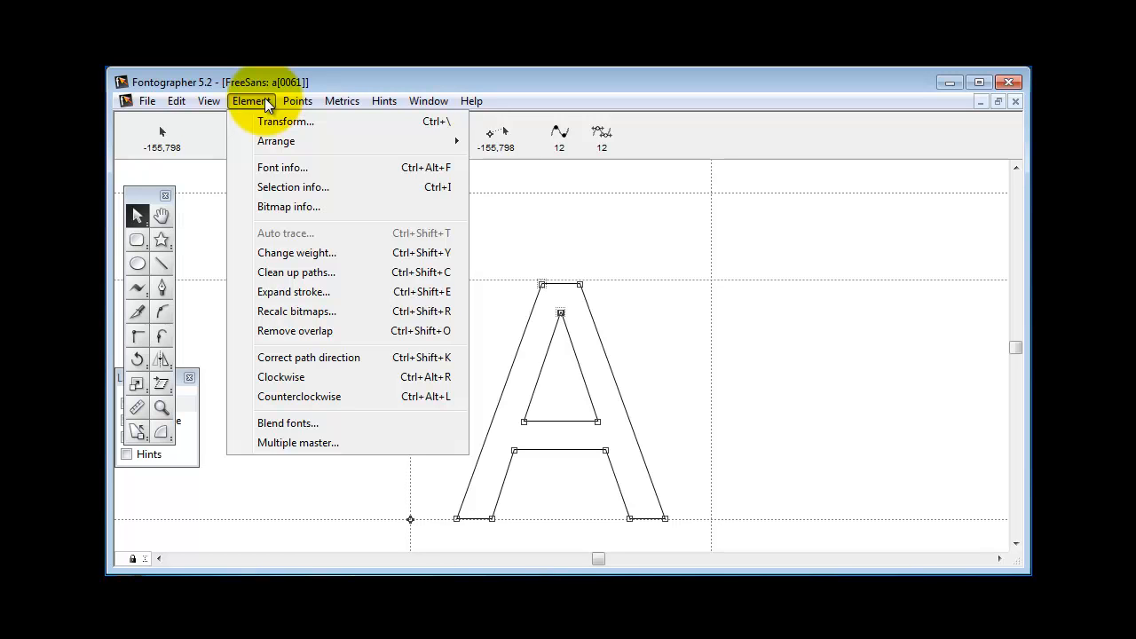
pyautogui.click(341, 99)
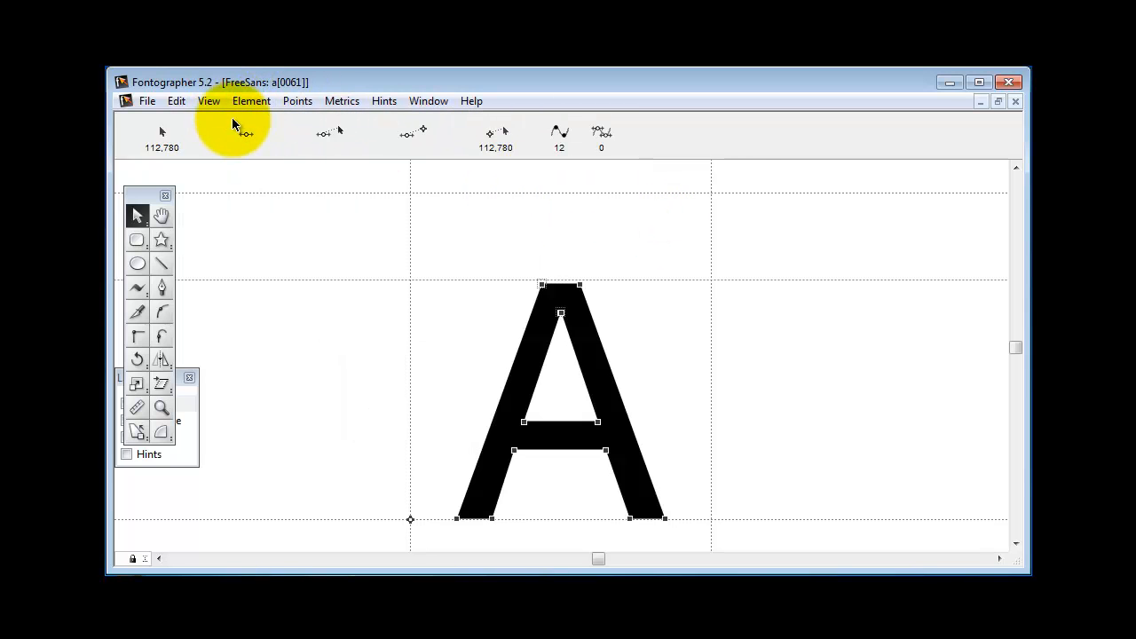
pyautogui.moveTo(472, 110)
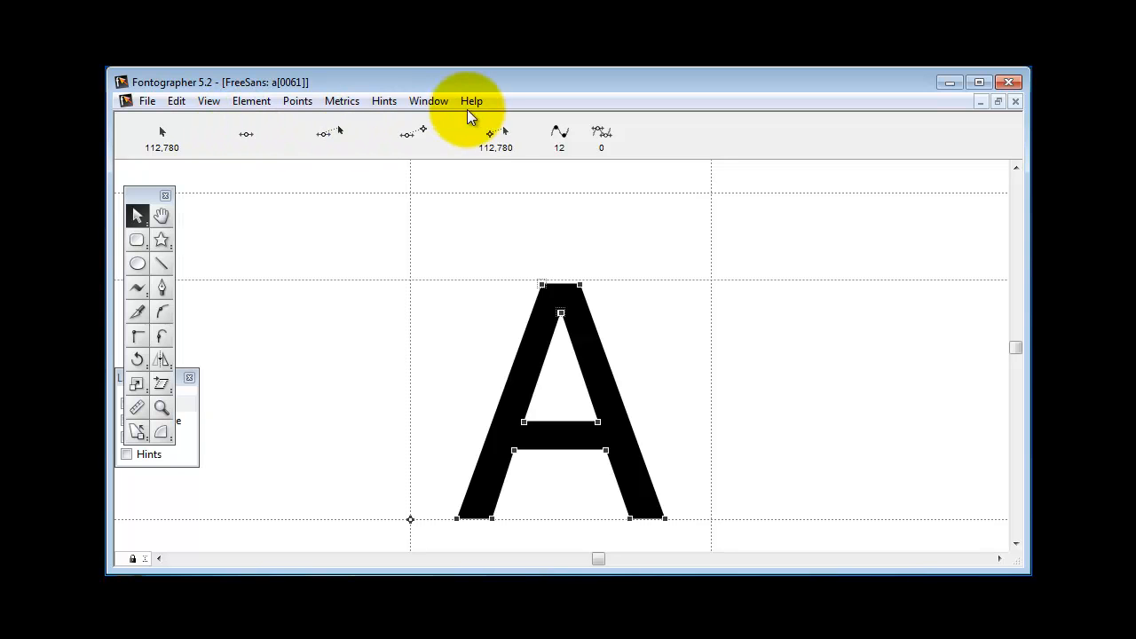
pyautogui.click(428, 100)
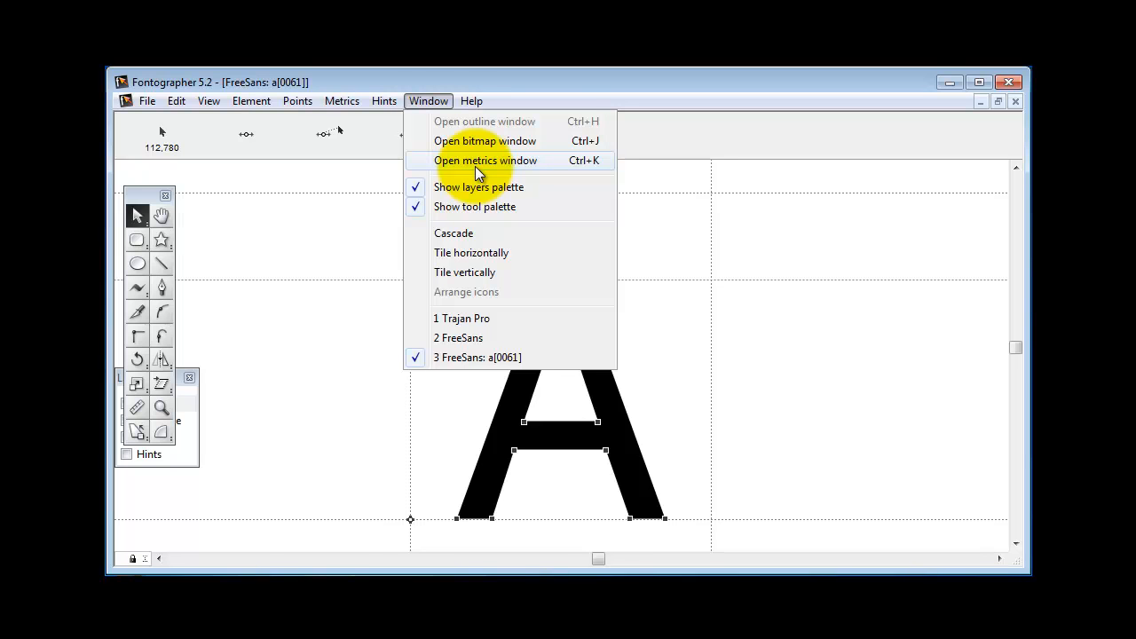
# Show 'Aa' in a FreeSans metrics window, full-size A beside small-cap a
pyautogui.click(485, 160)
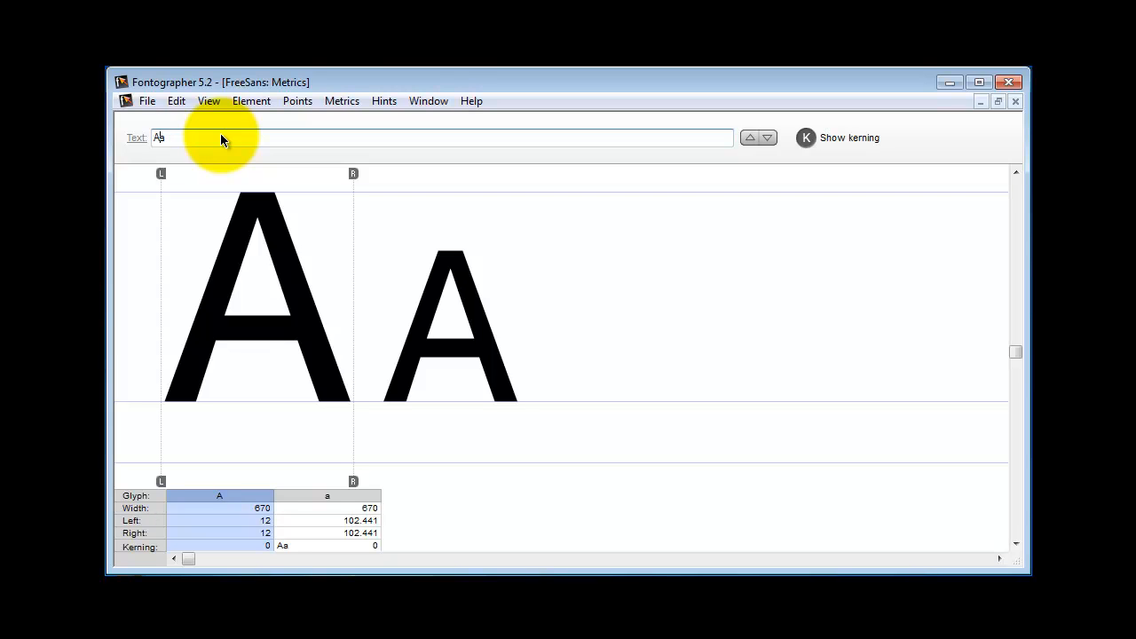
pyautogui.write('a')
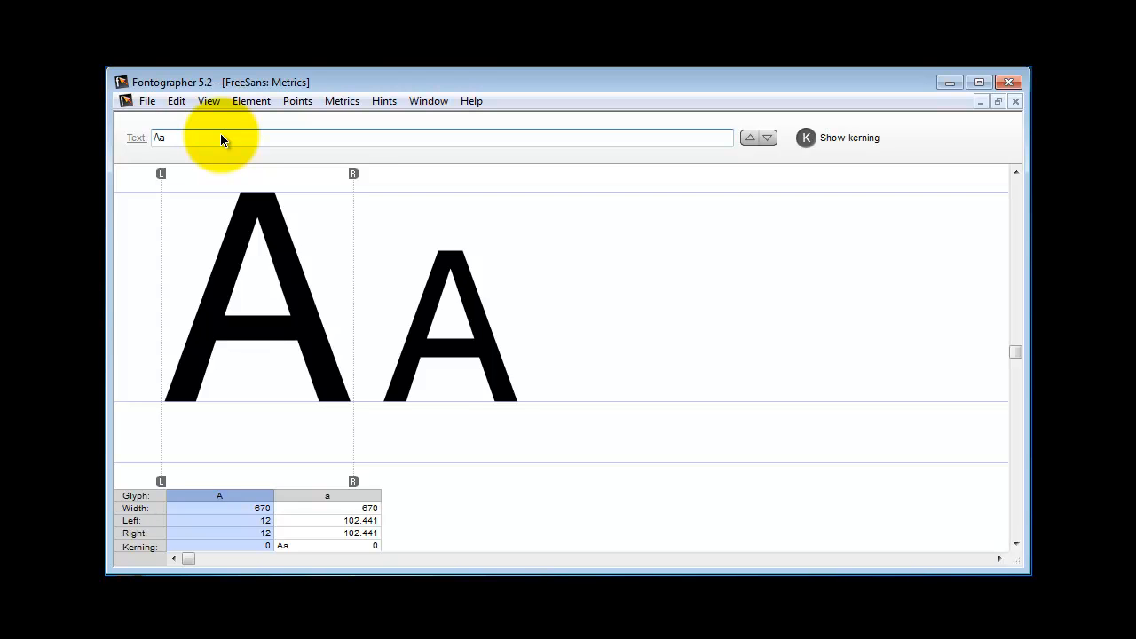